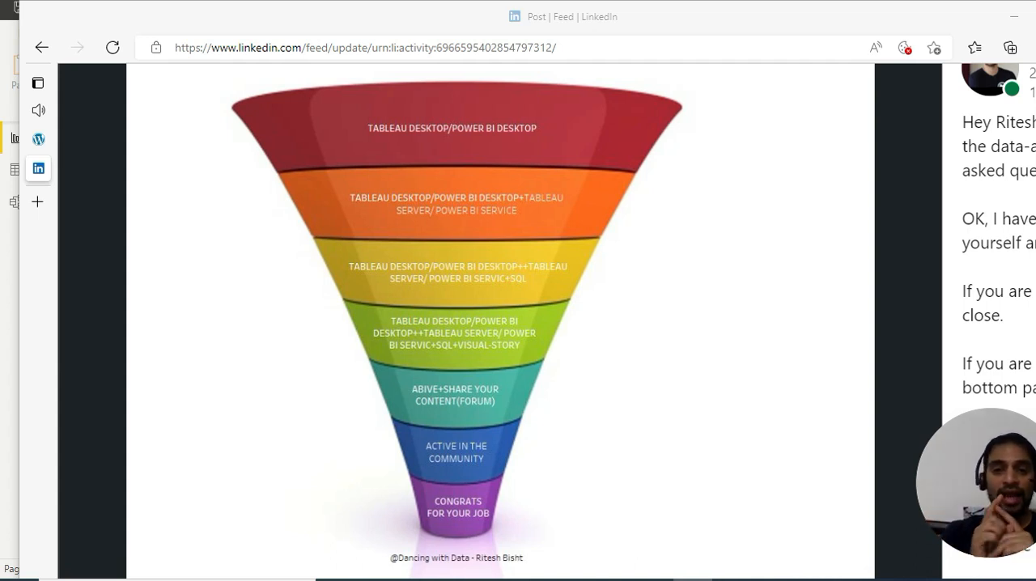
mouse_move(511, 288)
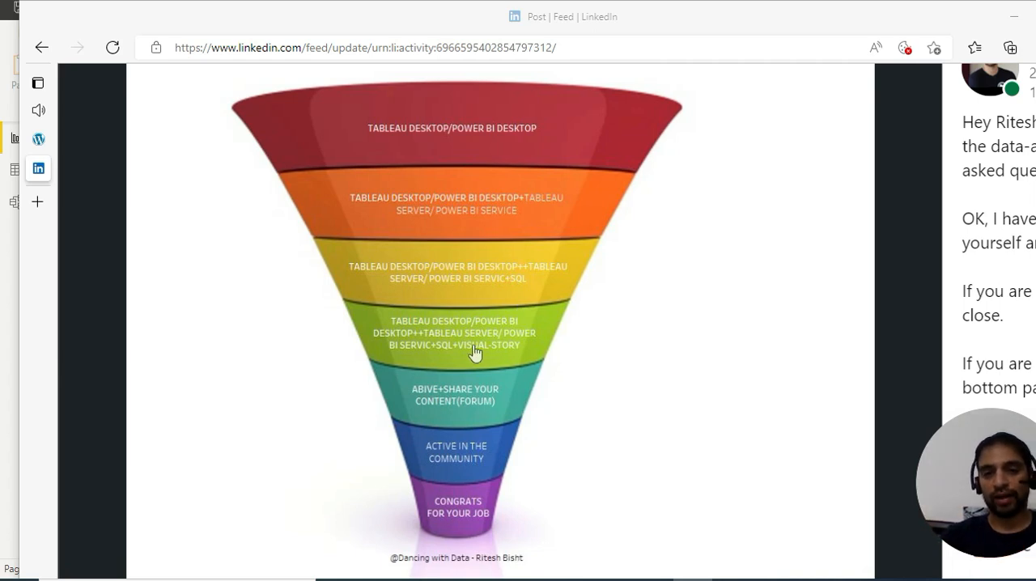
mouse_move(682, 351)
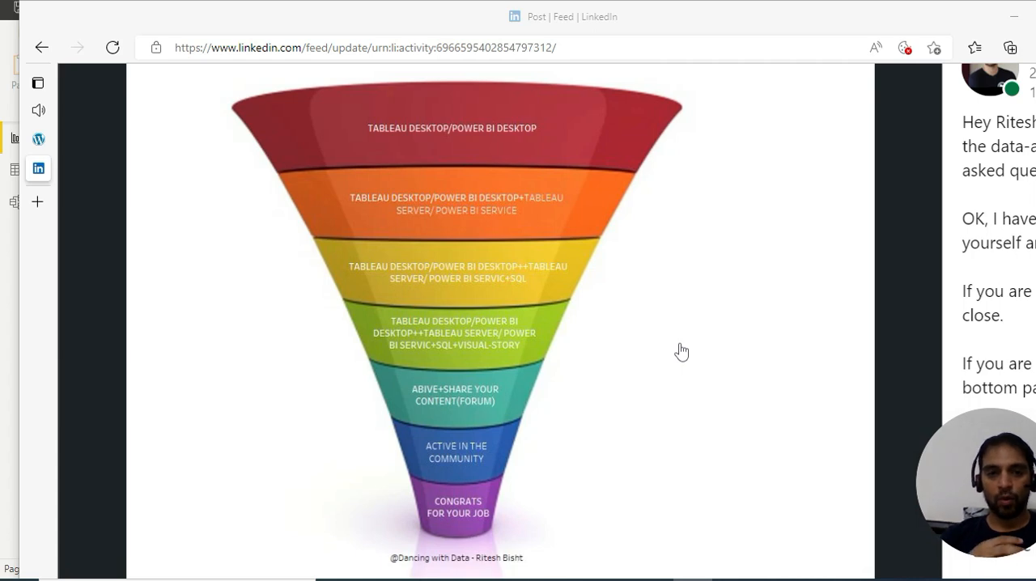
mouse_move(572, 366)
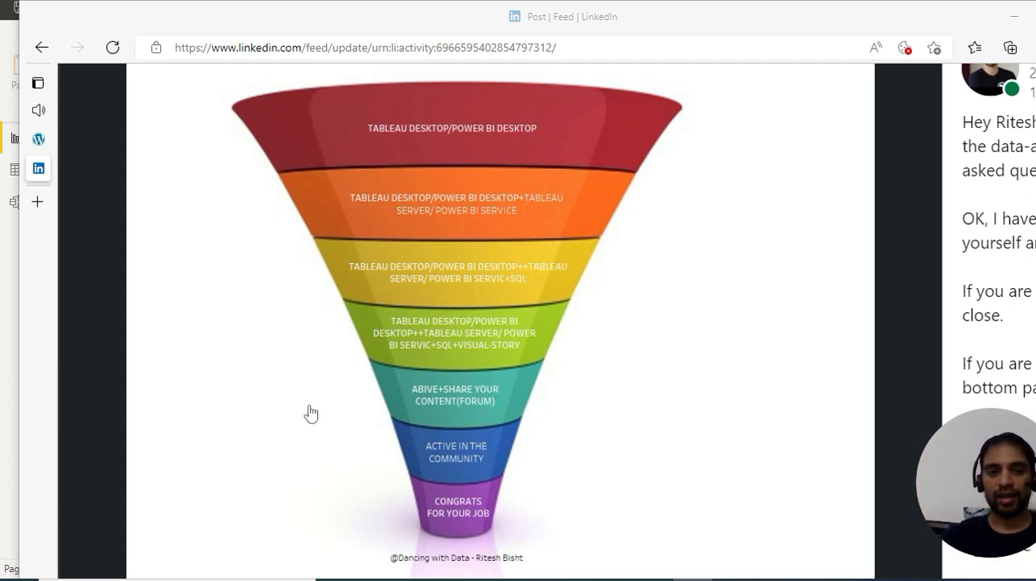
mouse_move(341, 415)
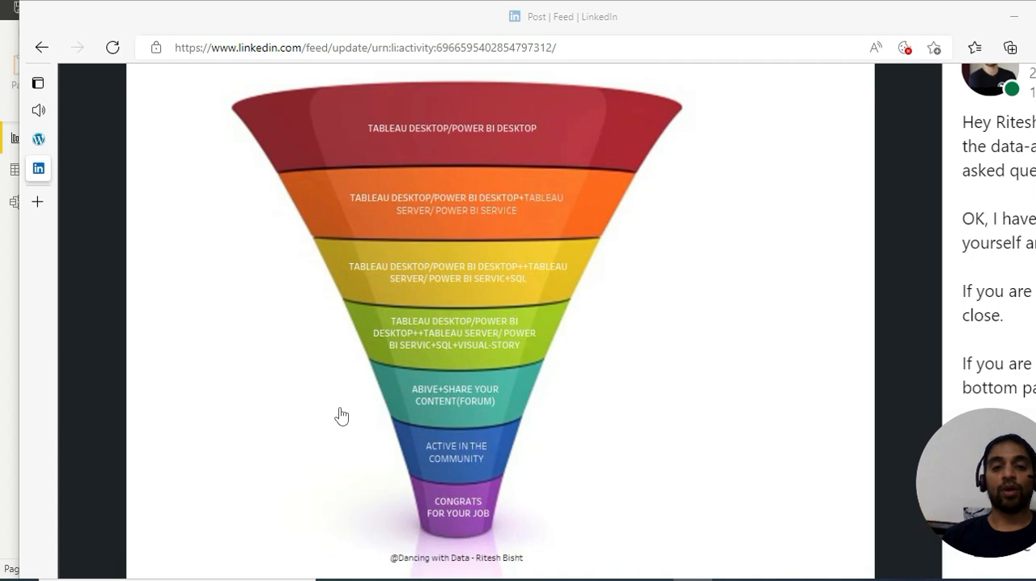
mouse_move(346, 471)
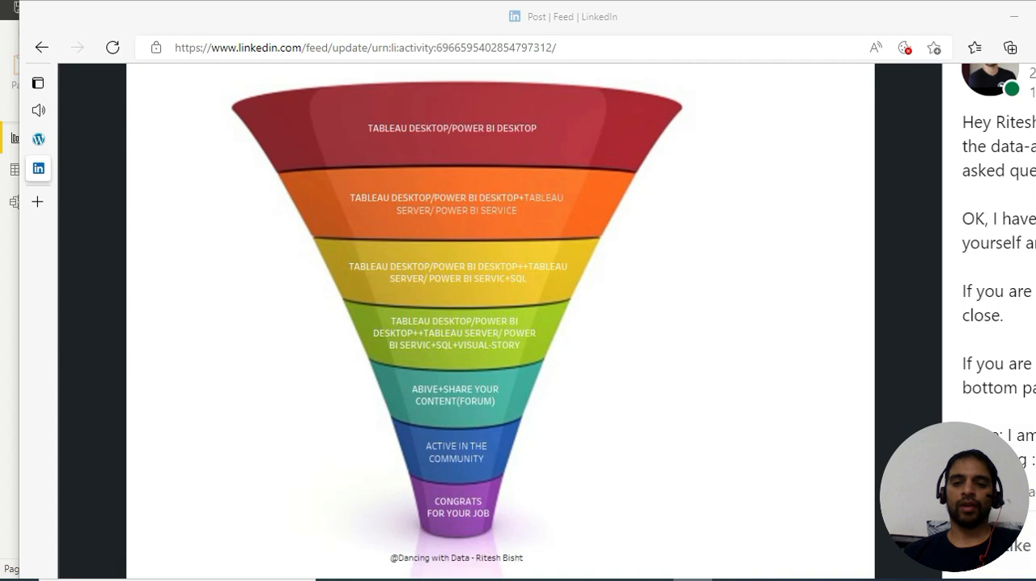
mouse_move(353, 486)
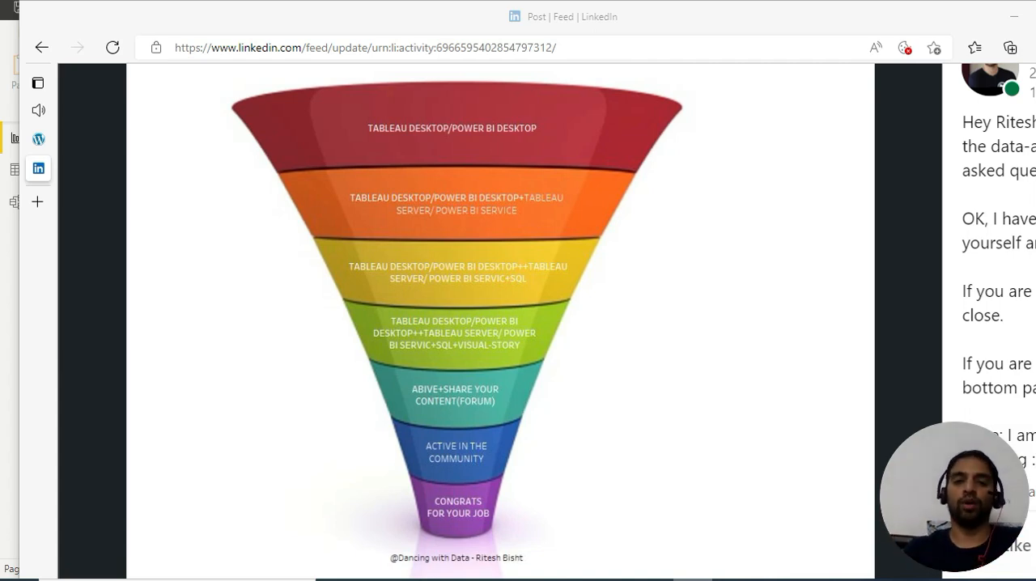
mouse_move(344, 349)
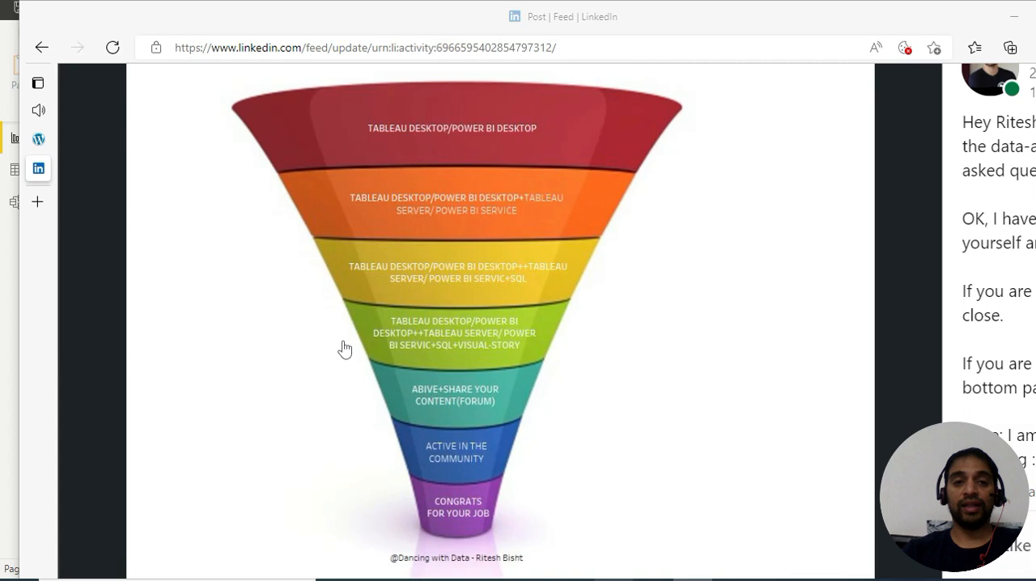
mouse_move(225, 161)
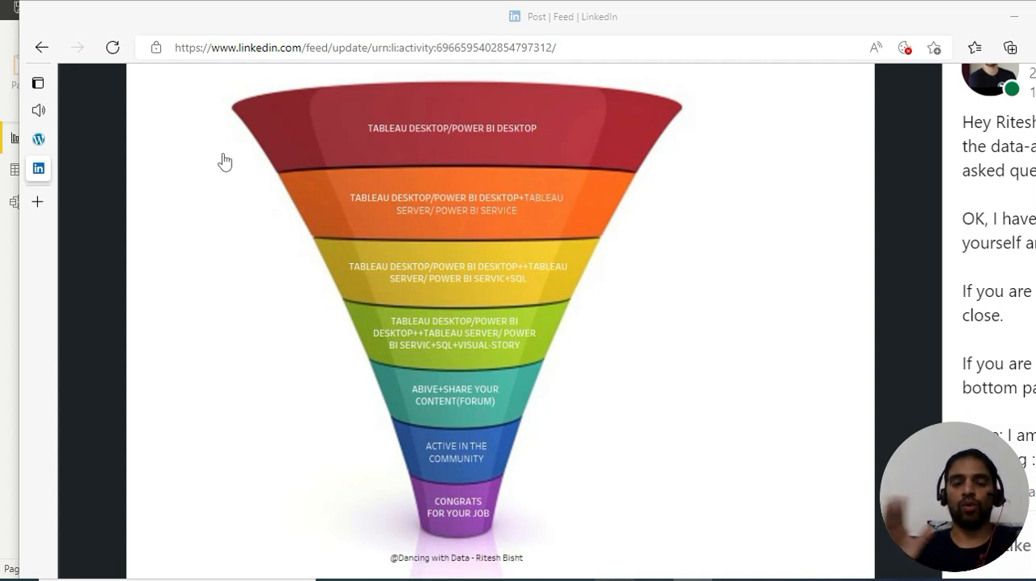
mouse_move(264, 216)
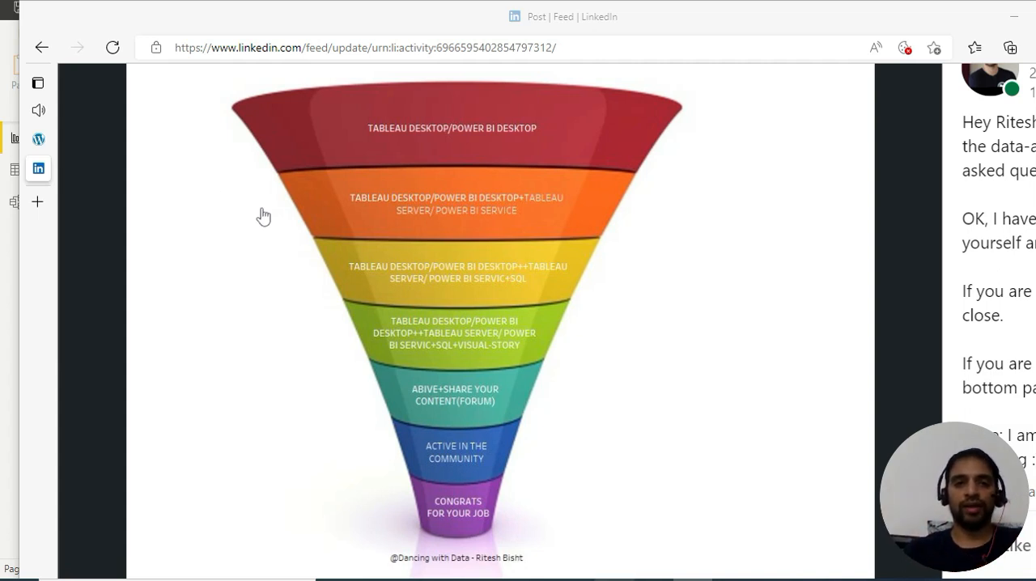
mouse_move(274, 218)
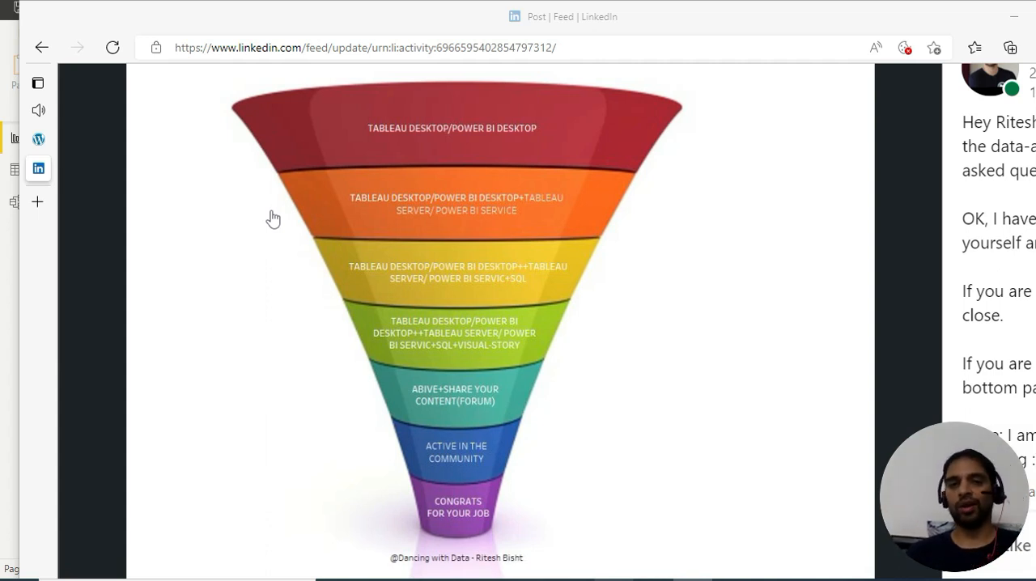
mouse_move(227, 211)
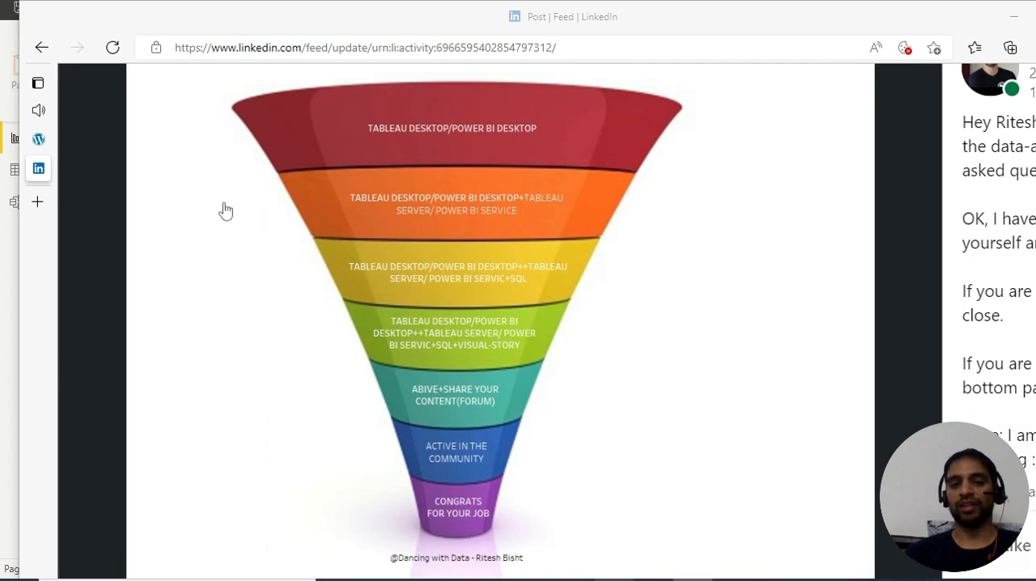
mouse_move(382, 468)
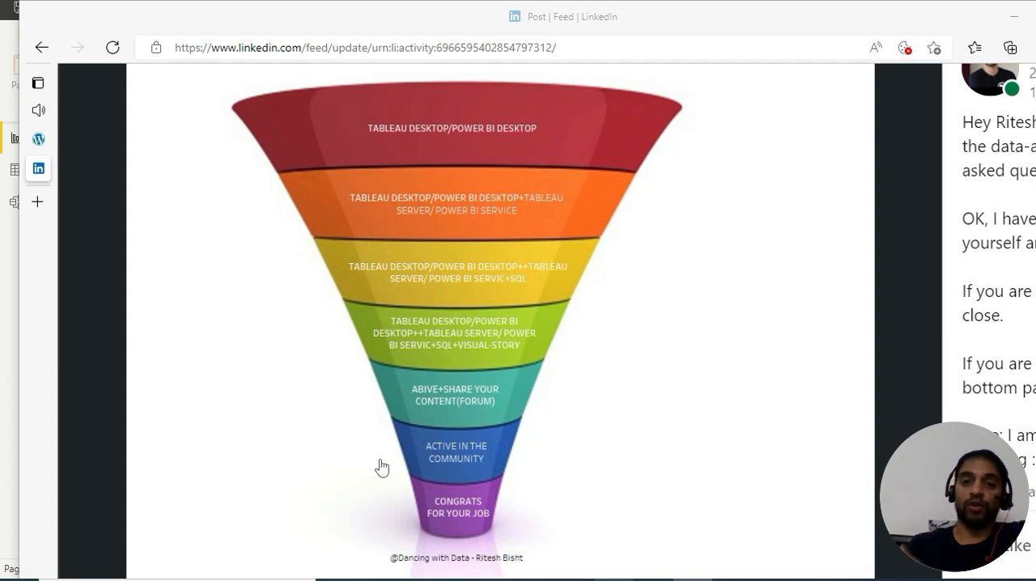
mouse_move(295, 257)
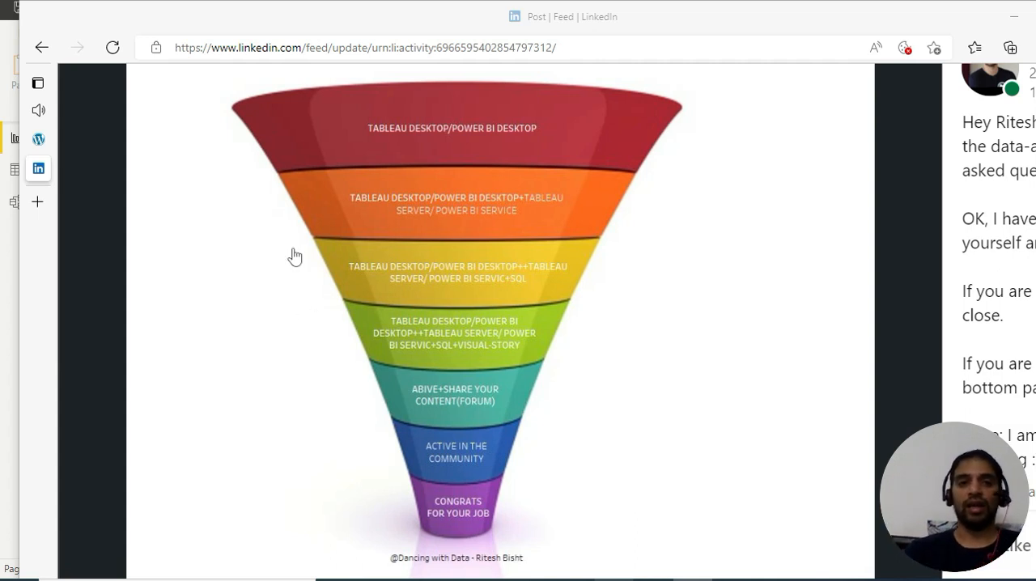
mouse_move(287, 196)
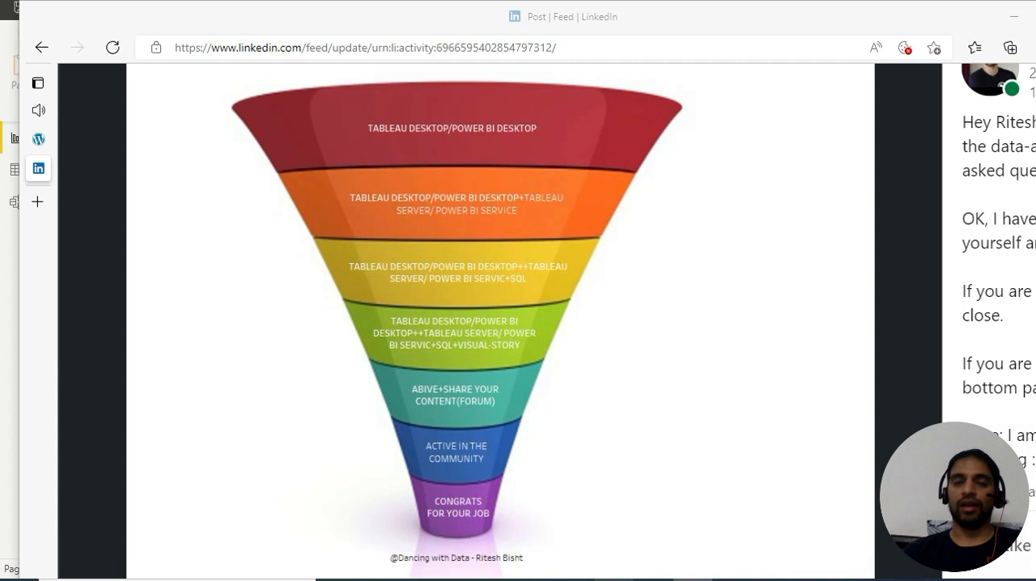
mouse_move(904, 275)
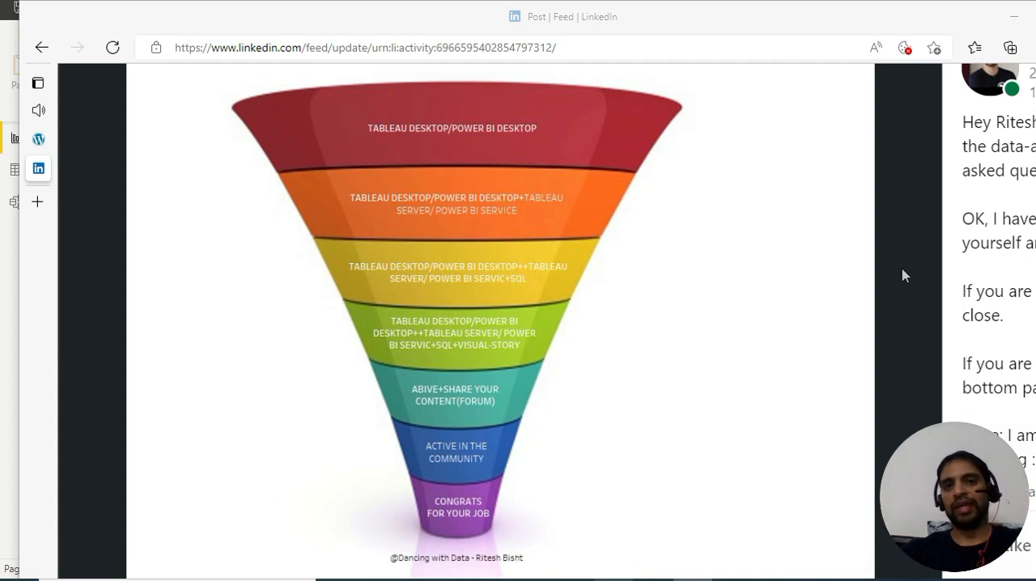